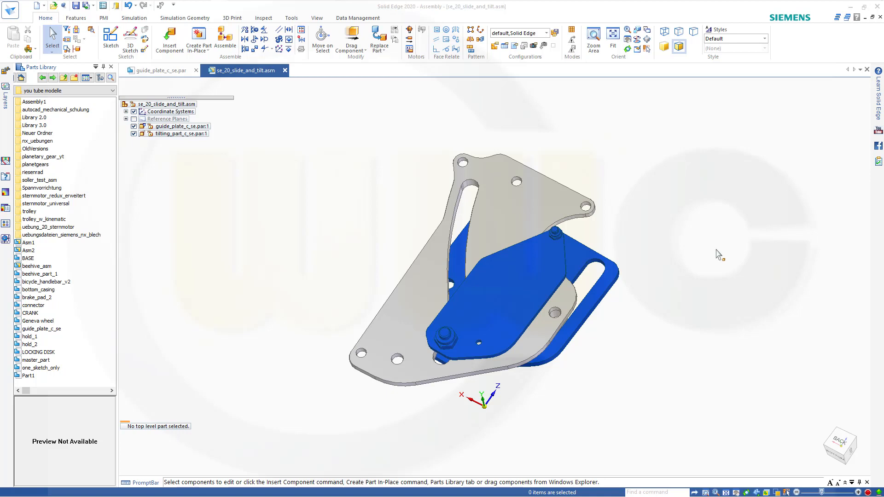
pyautogui.moveTo(696, 250)
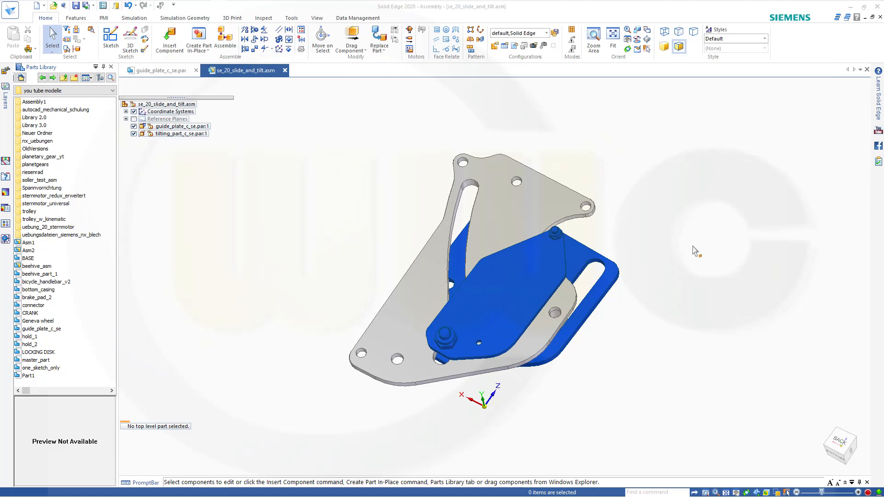
pyautogui.moveTo(354, 150)
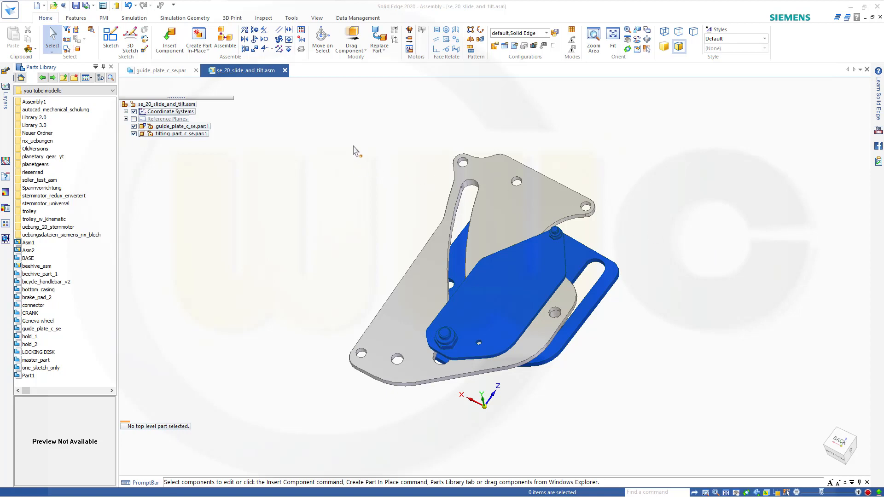
pyautogui.moveTo(354, 35)
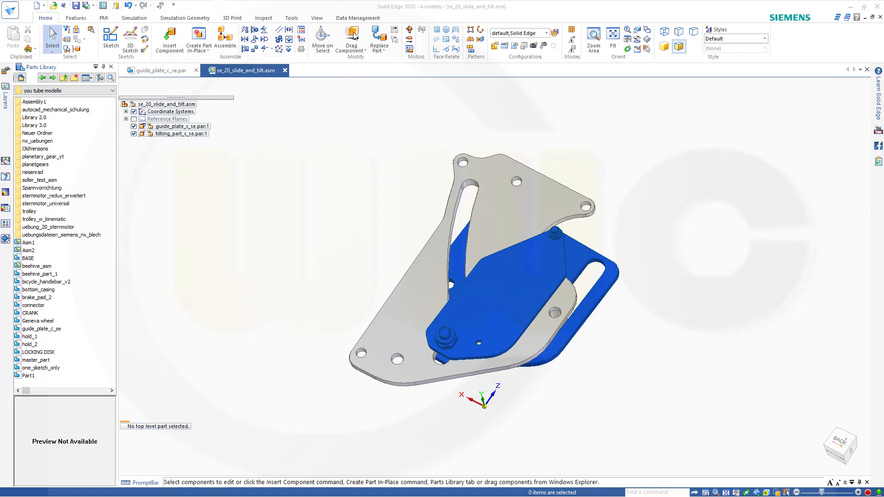
# Step: Start Drag Component with default analysis options and Physical motion mode
pyautogui.click(350, 40)
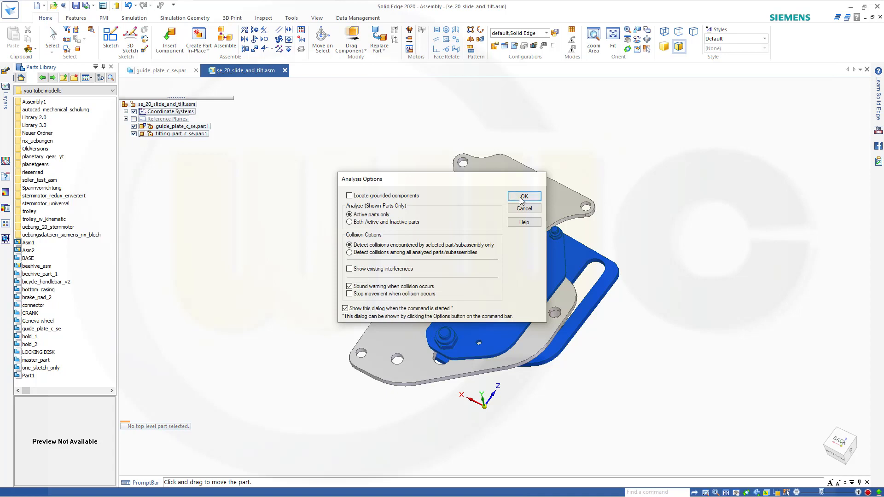
pyautogui.click(524, 196)
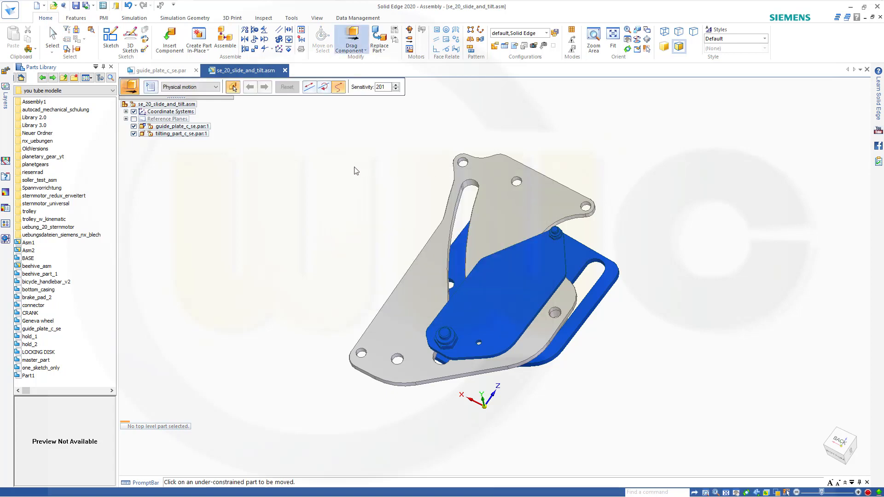
pyautogui.click(215, 86)
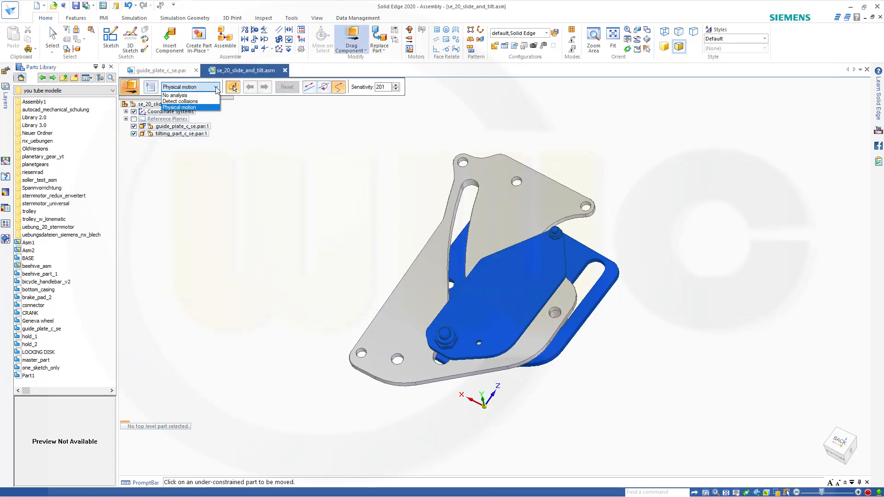
pyautogui.click(180, 106)
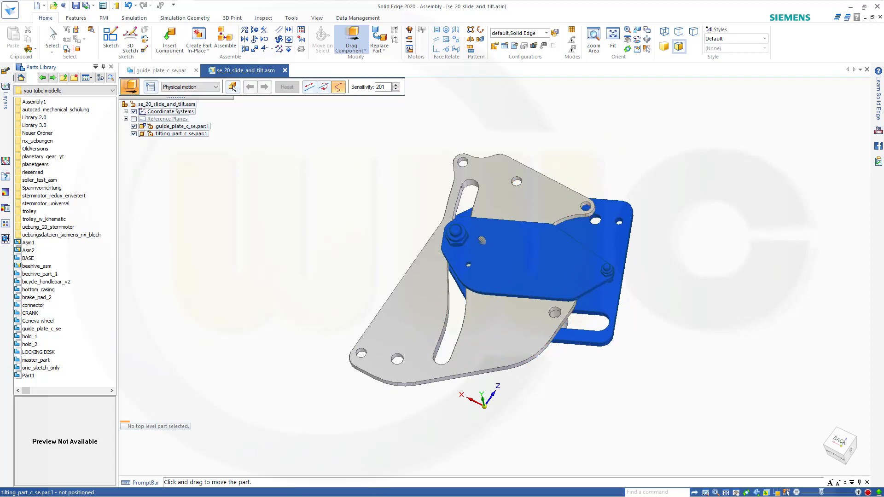
# Step: Slide and tilt the blue part along the slots, then reset it to its start position
pyautogui.moveTo(530, 248); pyautogui.dragTo(518, 215)
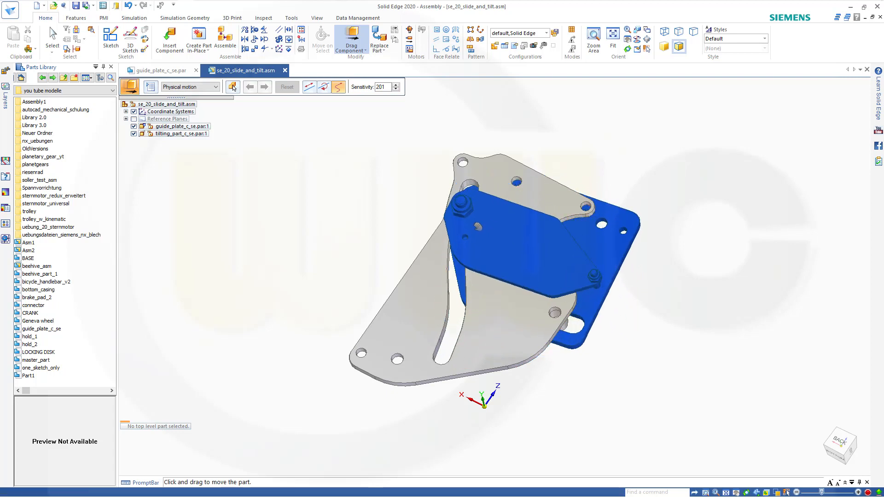
pyautogui.moveTo(507, 225); pyautogui.dragTo(491, 265)
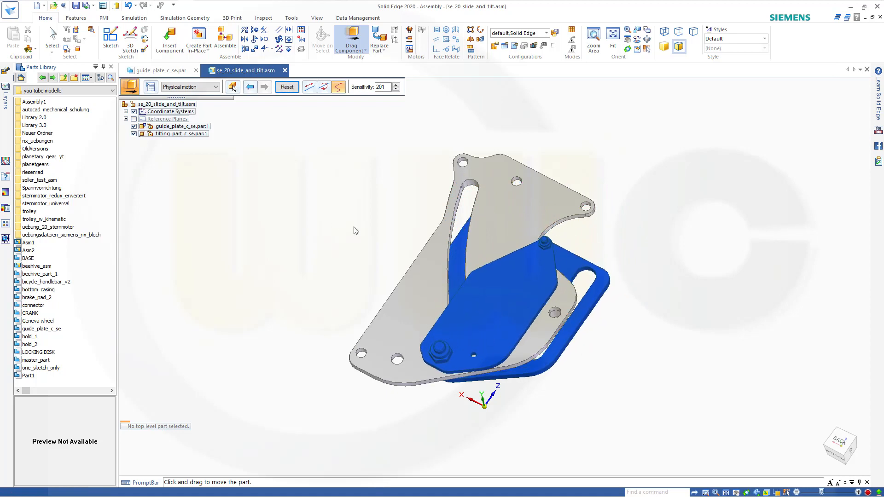
pyautogui.moveTo(286, 87)
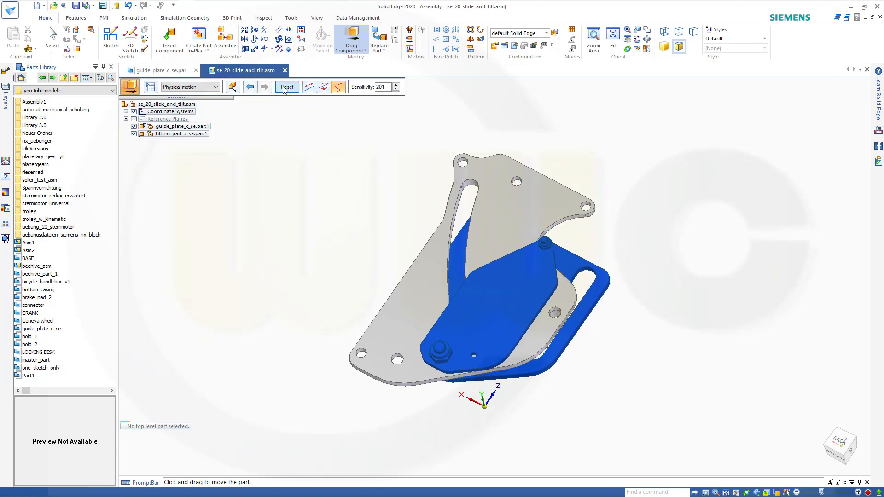
pyautogui.click(286, 86)
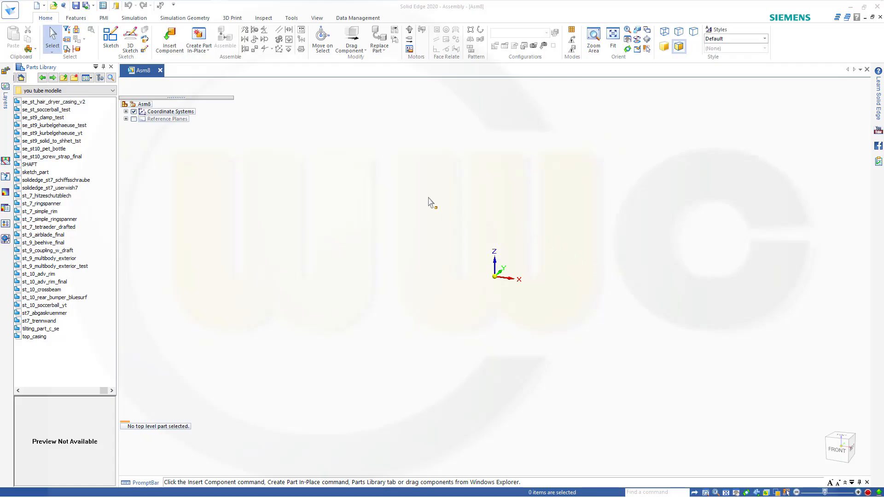
pyautogui.moveTo(386, 200)
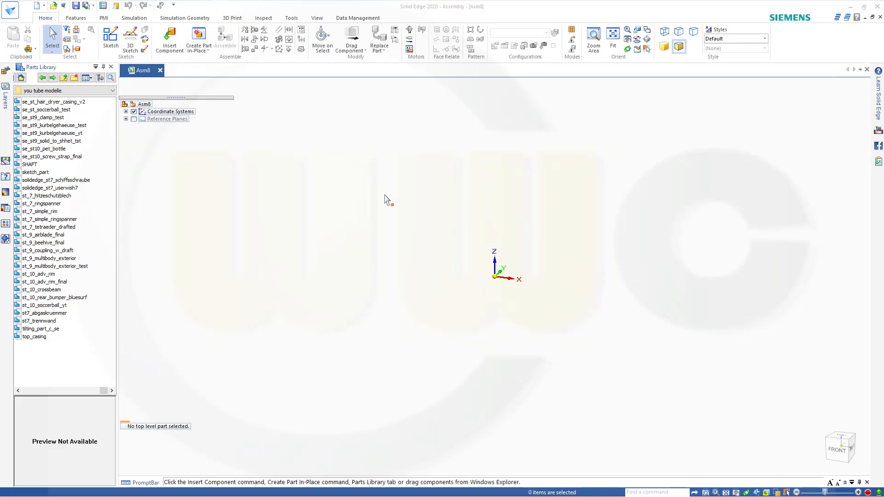
pyautogui.moveTo(237, 191)
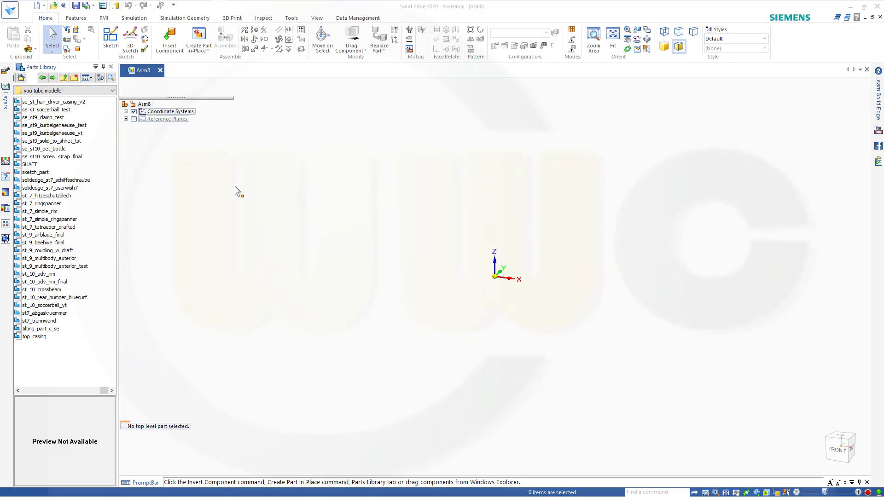
pyautogui.moveTo(80, 313)
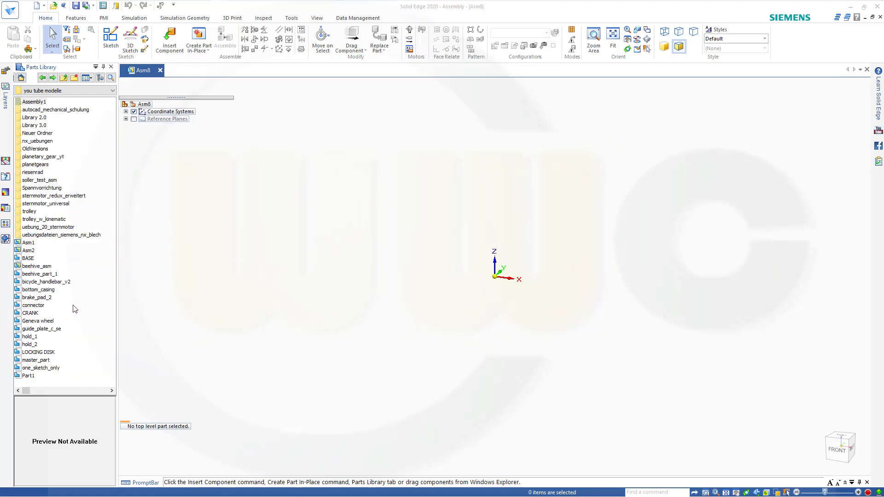
# Step: Place guide_plate_c_se from the Parts Library as the first component of the new assembly
pyautogui.click(29, 328)
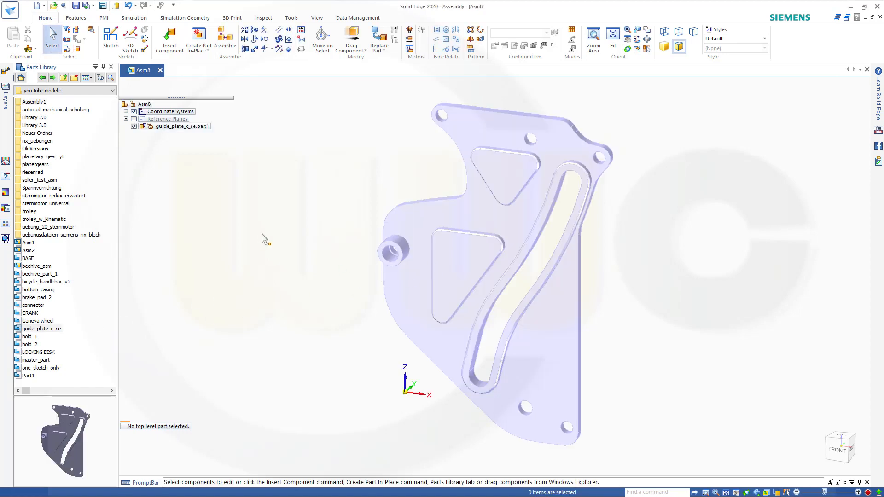
pyautogui.moveTo(251, 238)
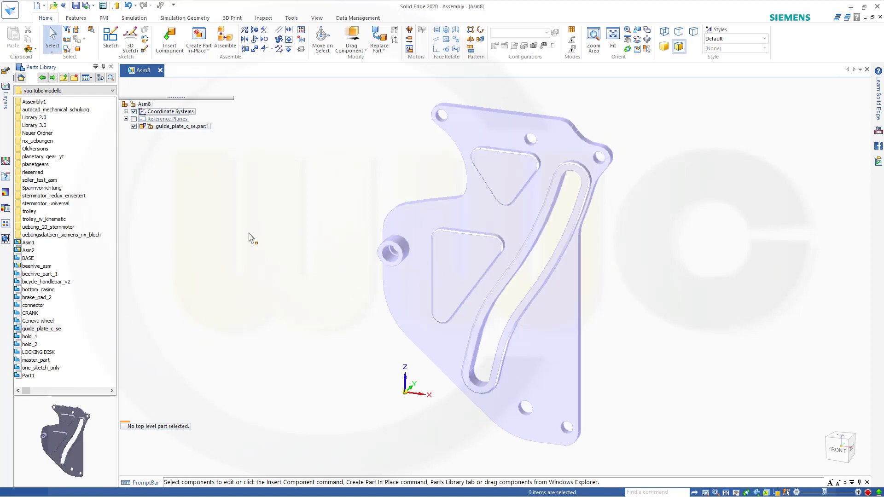
pyautogui.moveTo(91, 292)
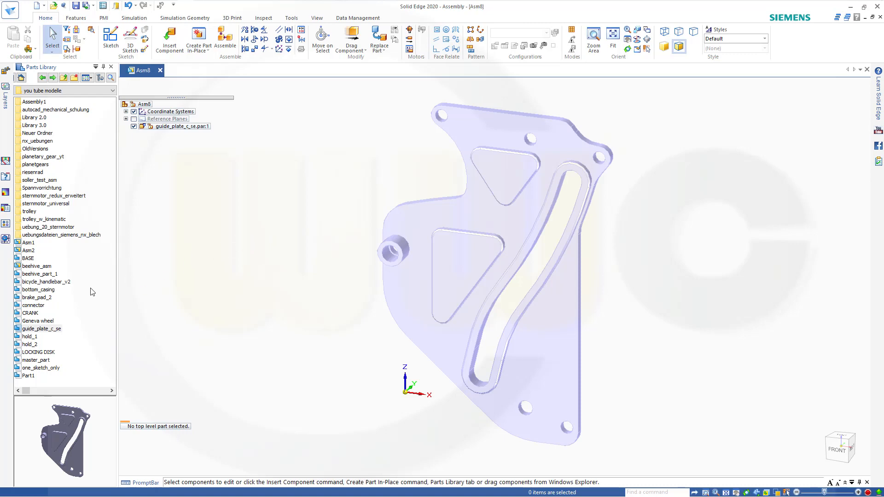
pyautogui.scroll(-3)
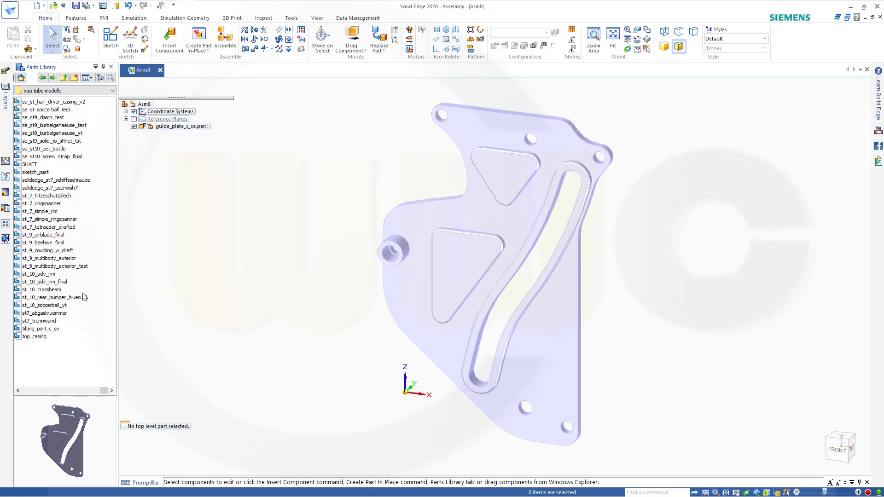
# Step: Place tilting_part_c_se into the assembly beside the guide plate, unconstrained
pyautogui.click(42, 327)
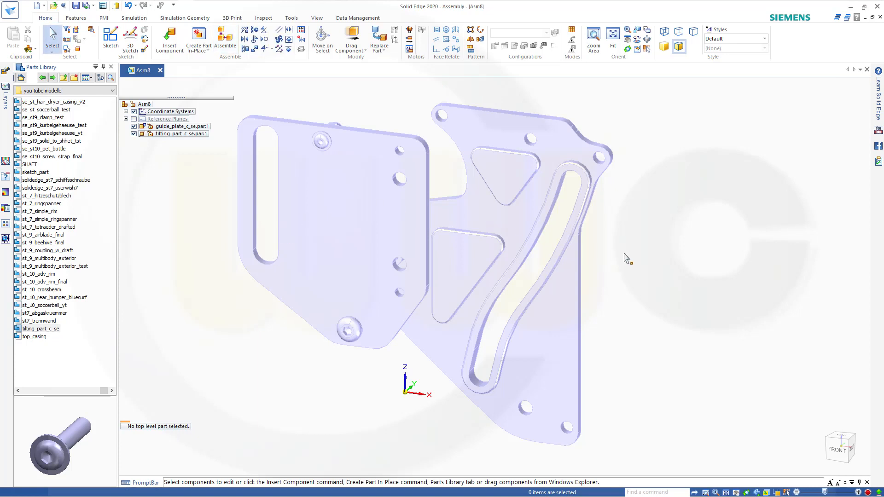
pyautogui.moveTo(430, 101)
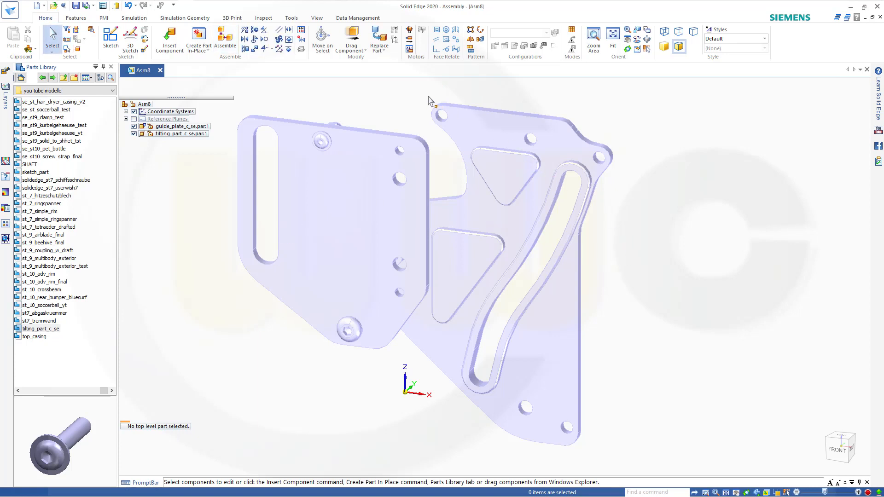
# Step: Give the guide plate a grey face style via View > Face Overrides
pyautogui.click(316, 17)
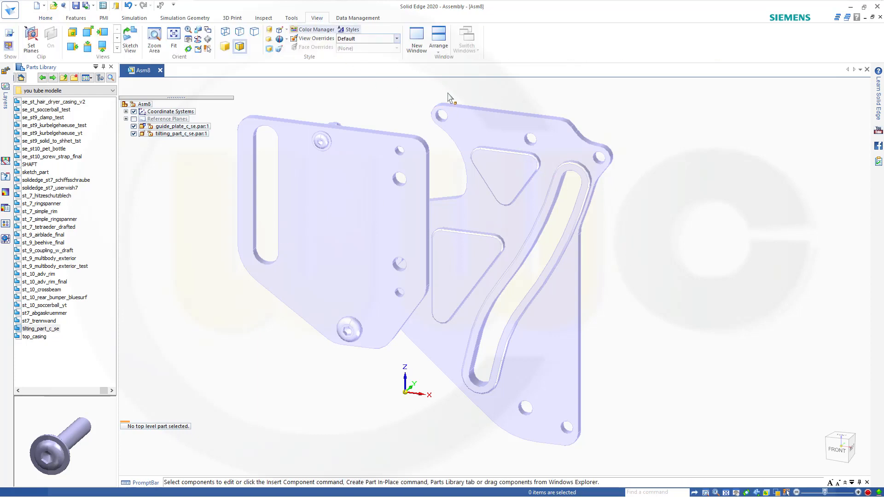
pyautogui.click(398, 47)
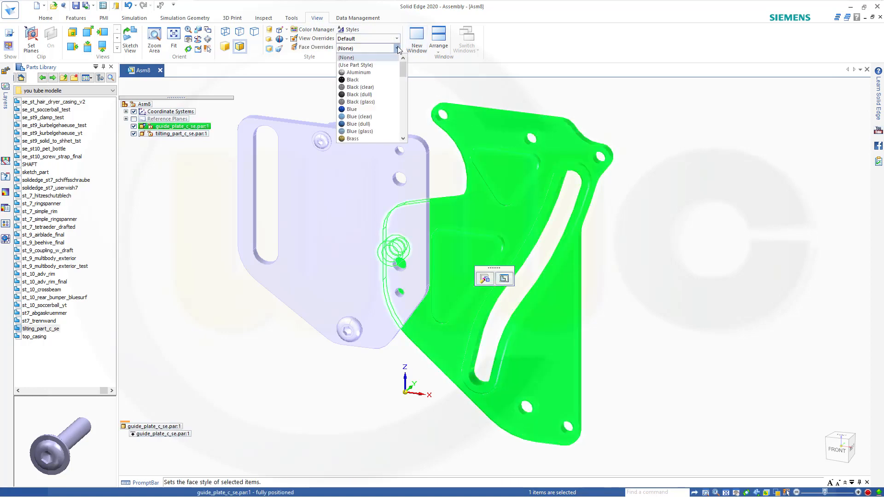
pyautogui.click(358, 72)
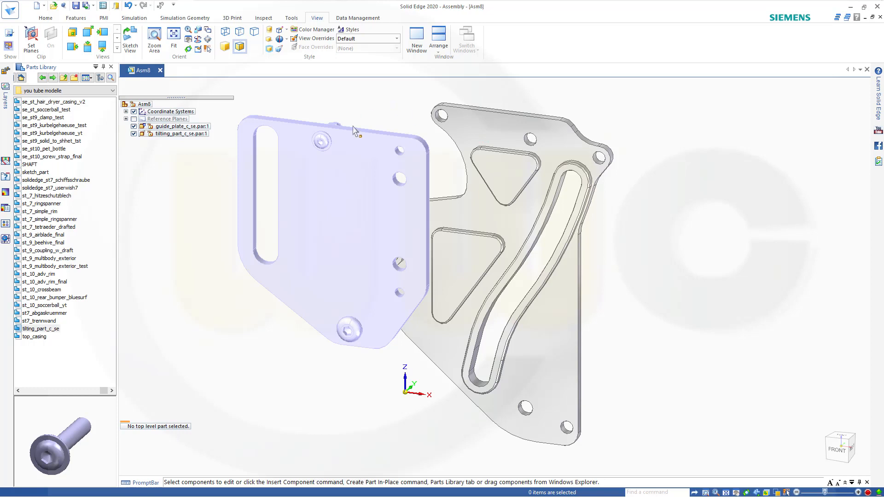
# Step: Give the tilting part a blue face style and deselect it
pyautogui.click(397, 47)
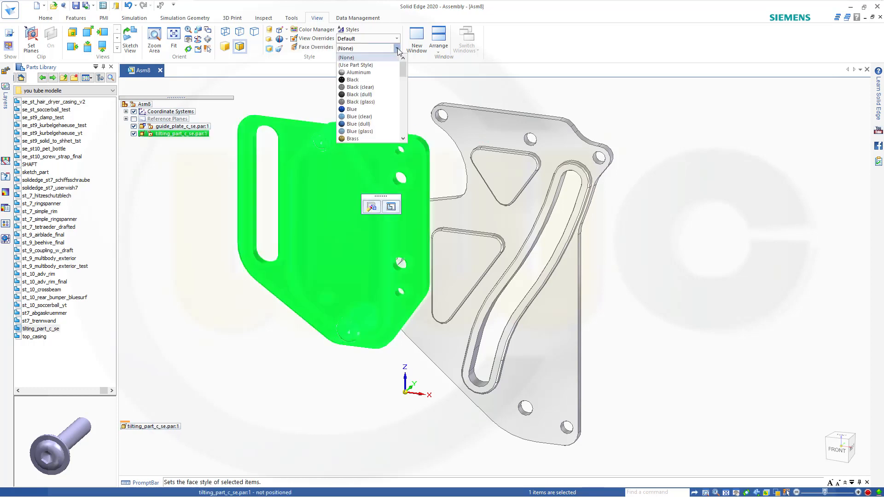
pyautogui.click(351, 109)
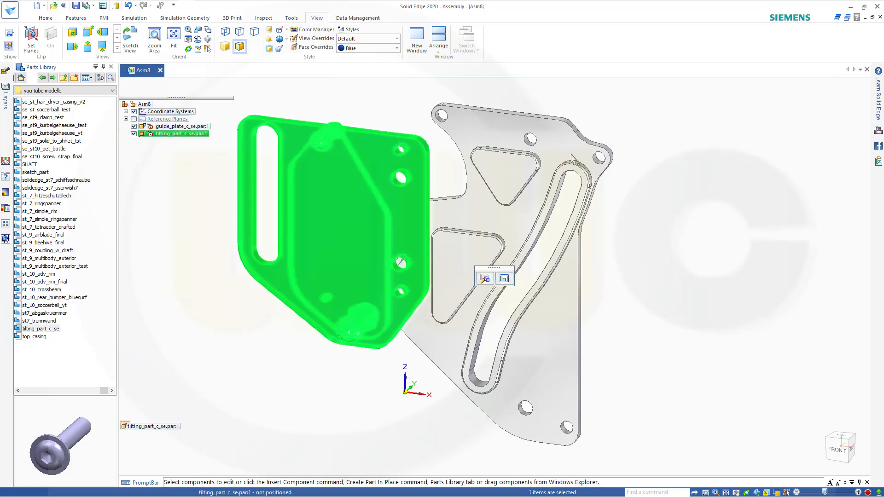
pyautogui.click(669, 237)
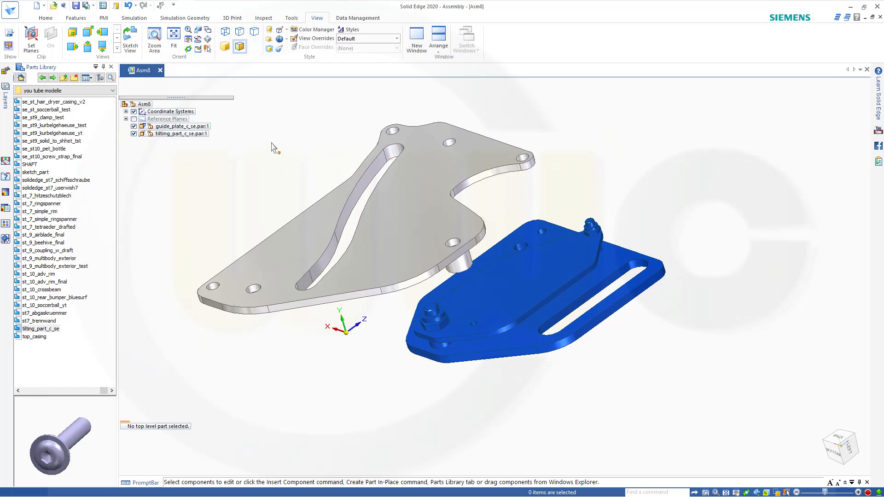
pyautogui.click(180, 126)
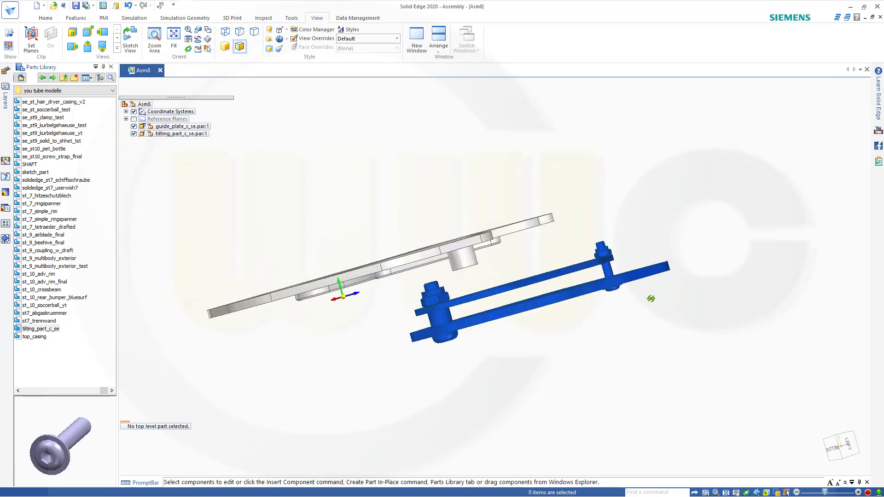
pyautogui.click(182, 134)
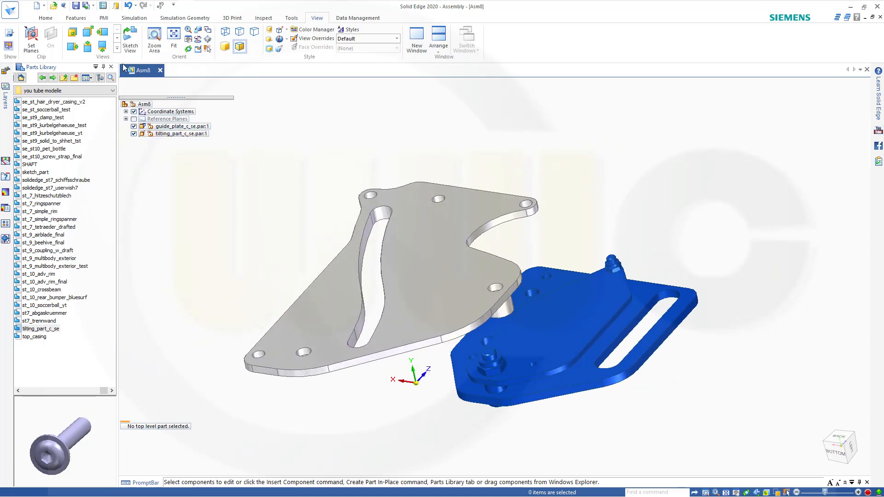
pyautogui.click(46, 18)
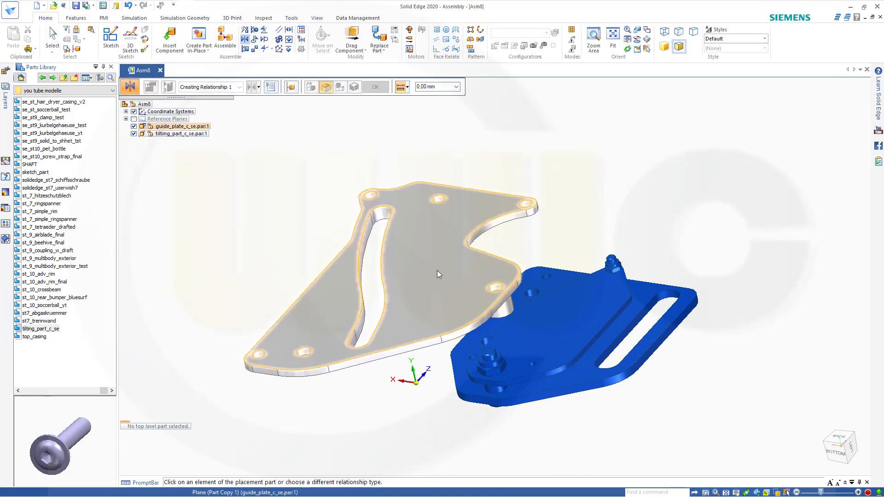
# Step: Mate the tilting part's face against the guide plate face at zero offset
pyautogui.click(395, 254)
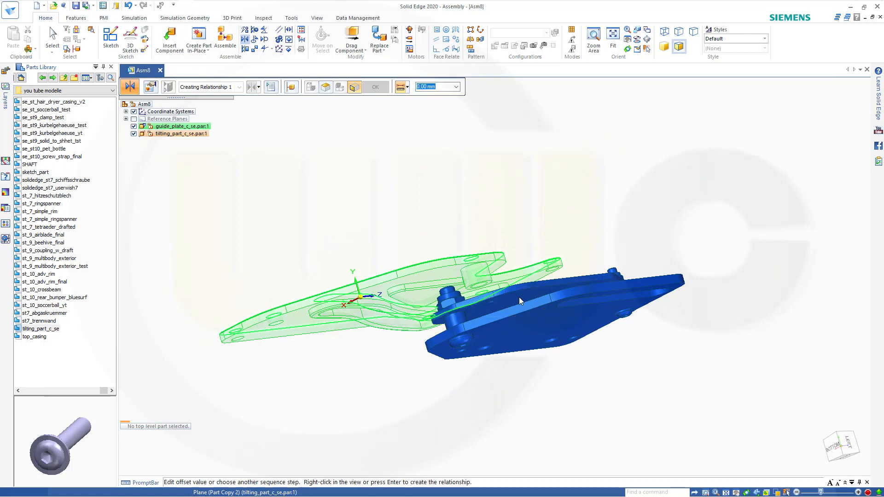
pyautogui.click(375, 86)
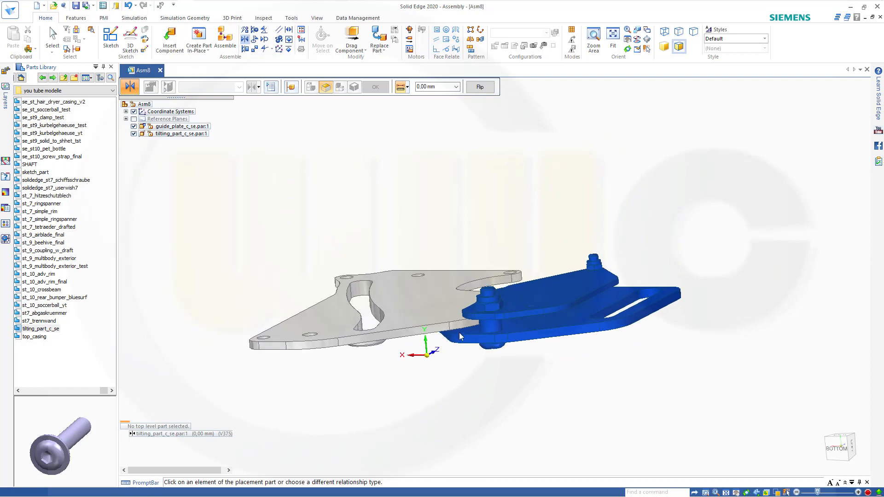
pyautogui.moveTo(470, 296)
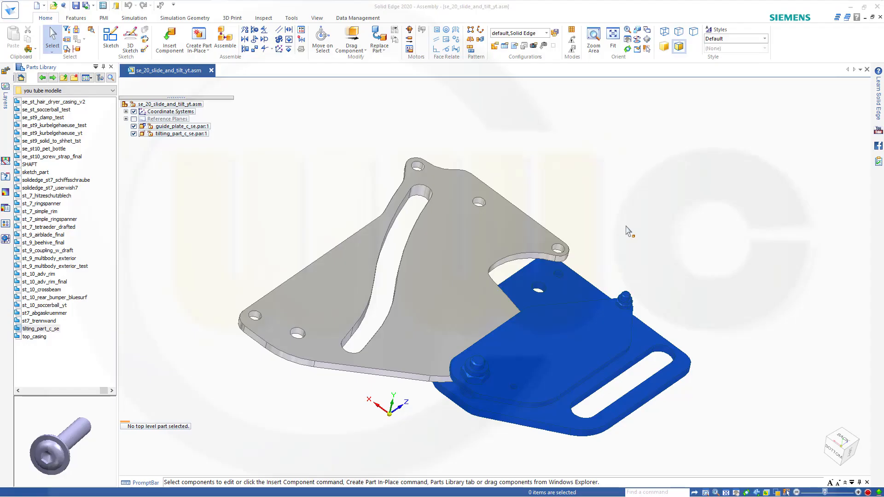
# Step: Start Drag Component and pick the under-constrained tilting part to move it
pyautogui.click(351, 40)
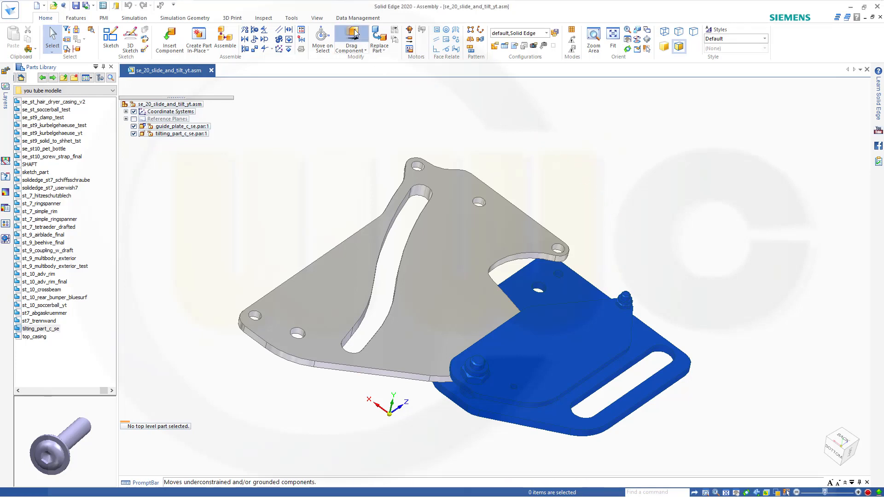
pyautogui.click(351, 40)
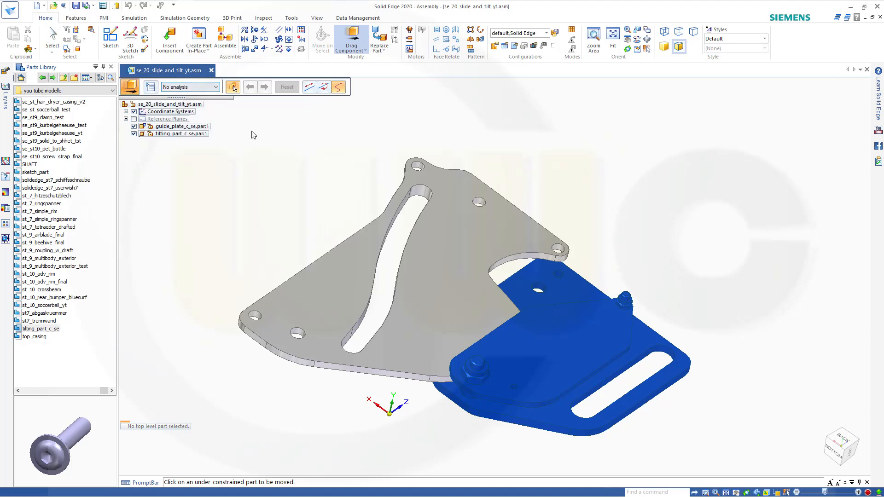
pyautogui.moveTo(361, 138)
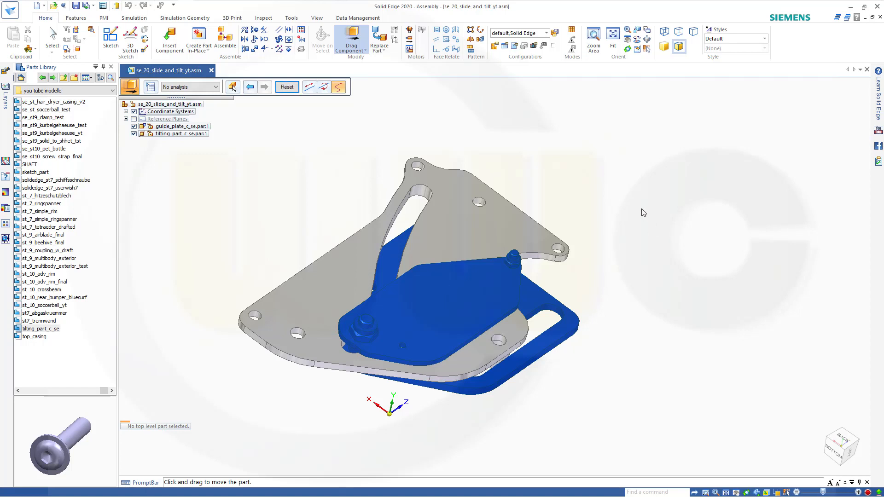
pyautogui.moveTo(300, 126)
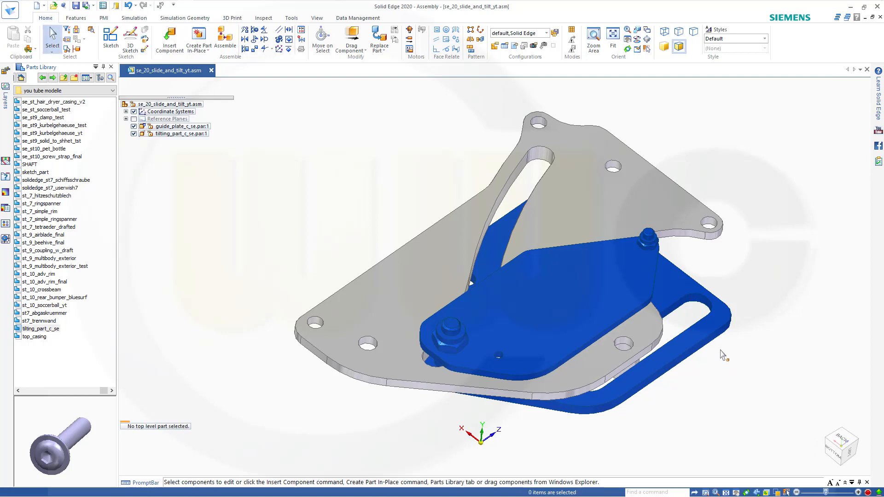
pyautogui.moveTo(660, 327)
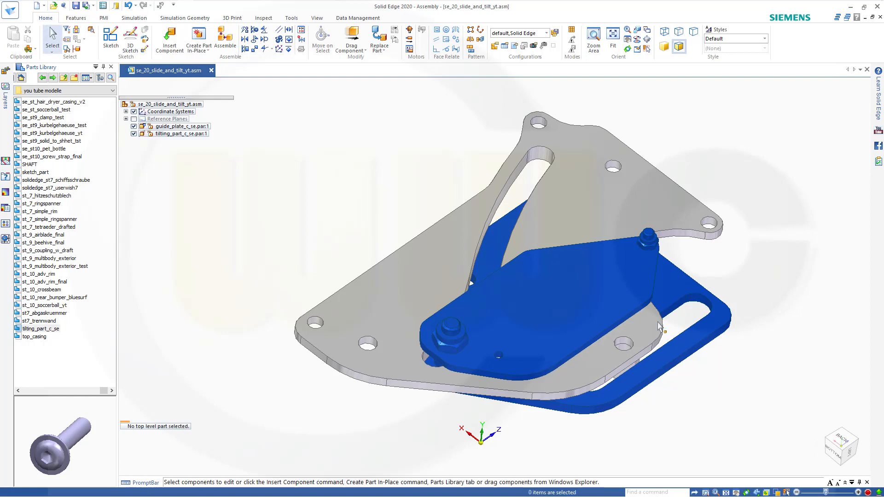
pyautogui.moveTo(265, 90)
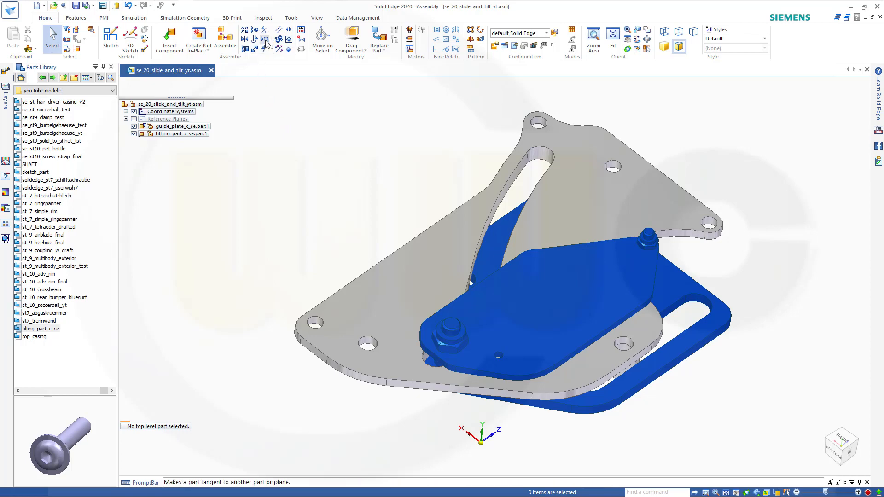
# Step: Start a Tangent relationship and pick the pin's cylindrical face for tangency
pyautogui.click(265, 39)
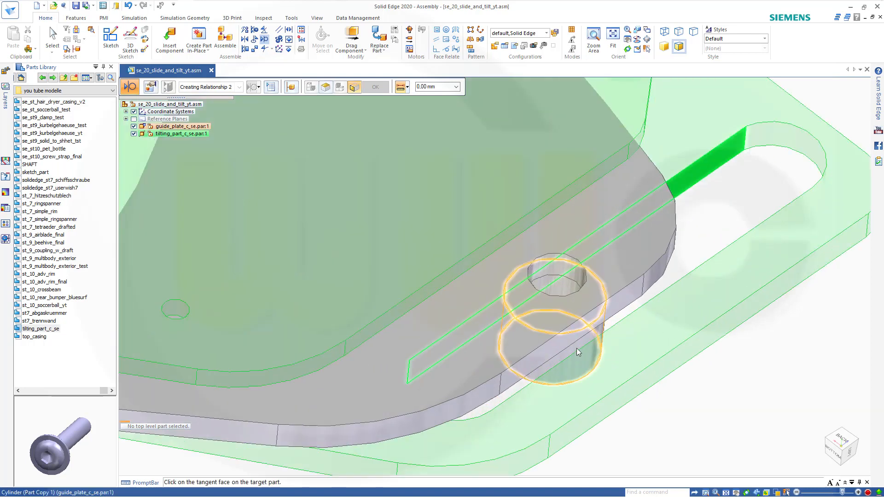
pyautogui.click(575, 350)
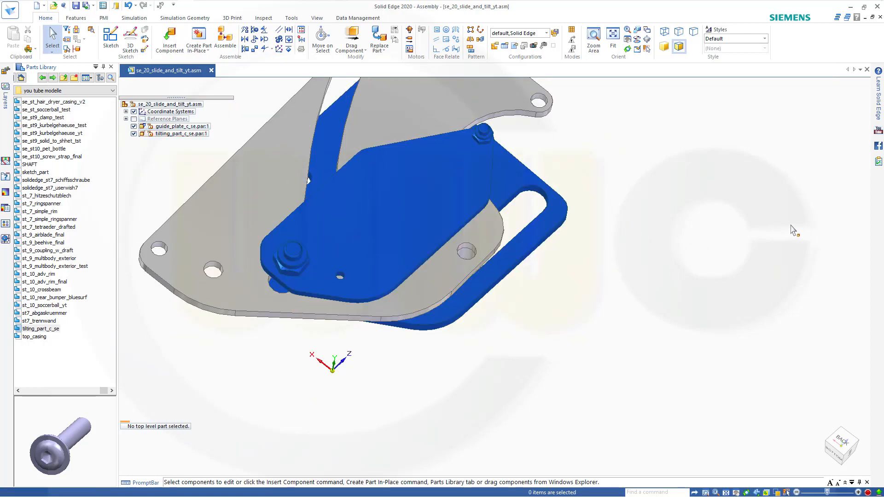
pyautogui.rightClick(794, 229)
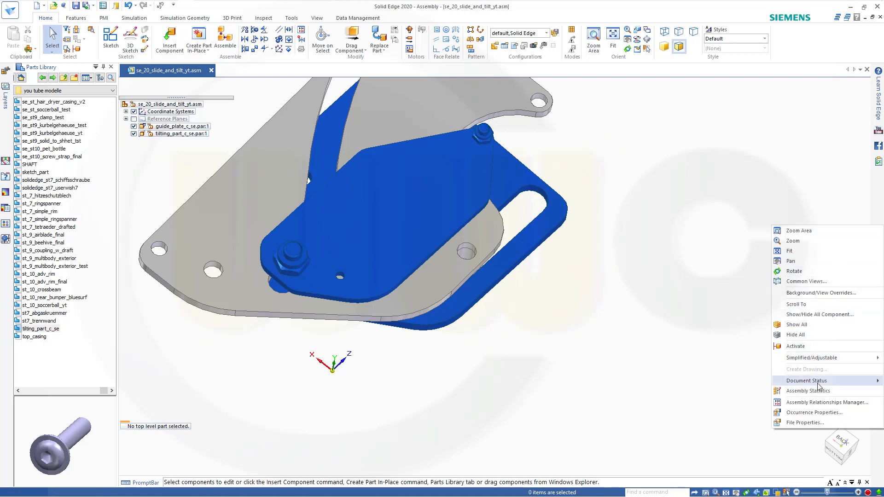
pyautogui.click(827, 403)
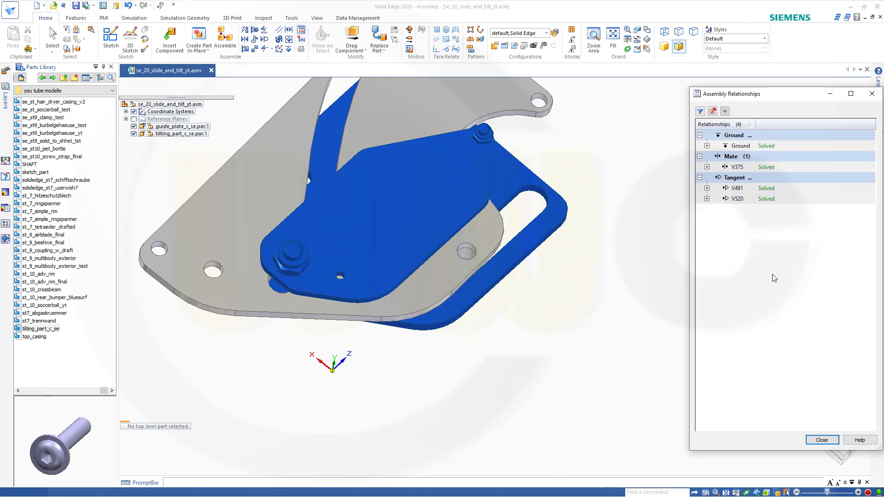
pyautogui.click(736, 199)
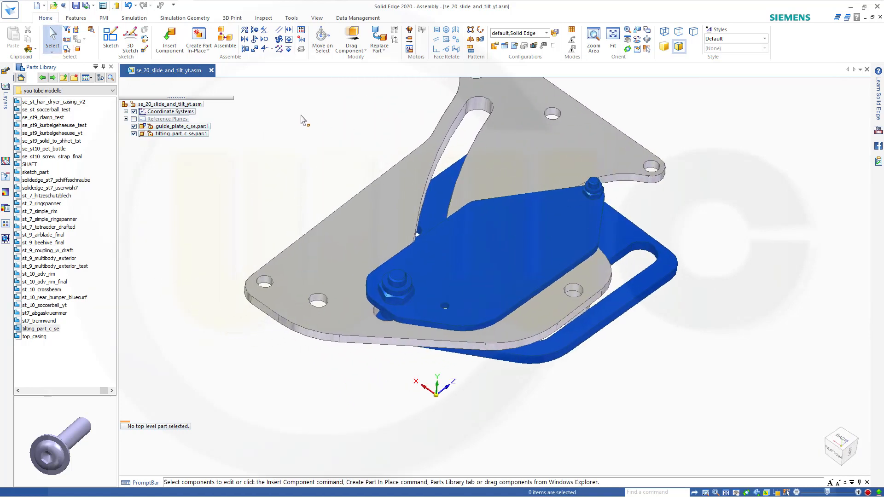
# Step: Start Drag Component on the tilting part and accept the Analysis Options
pyautogui.click(351, 39)
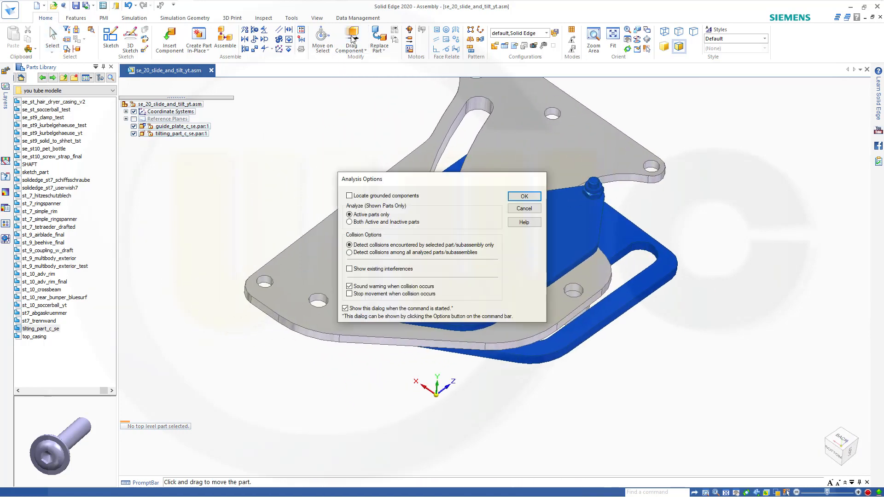
pyautogui.click(523, 196)
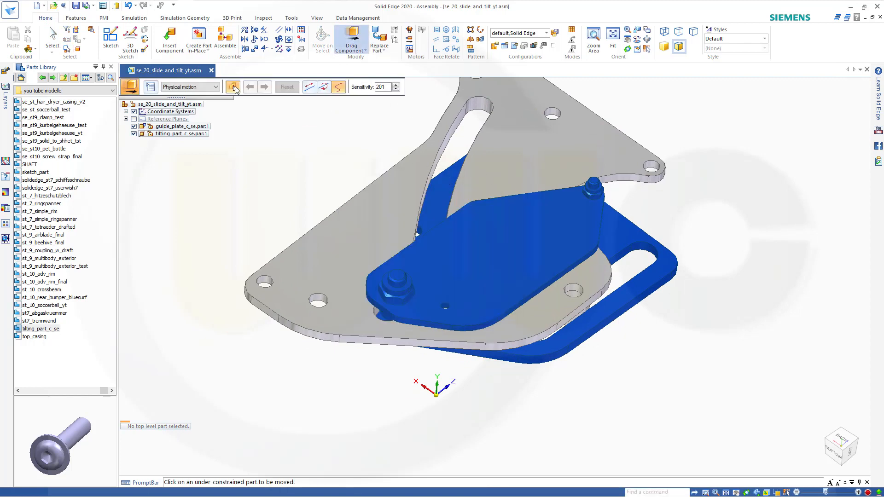
pyautogui.moveTo(346, 92)
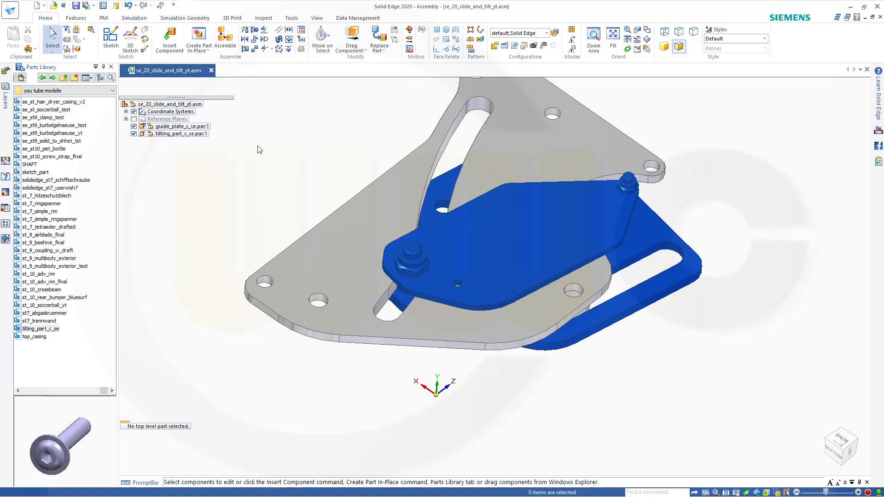
pyautogui.moveTo(261, 158)
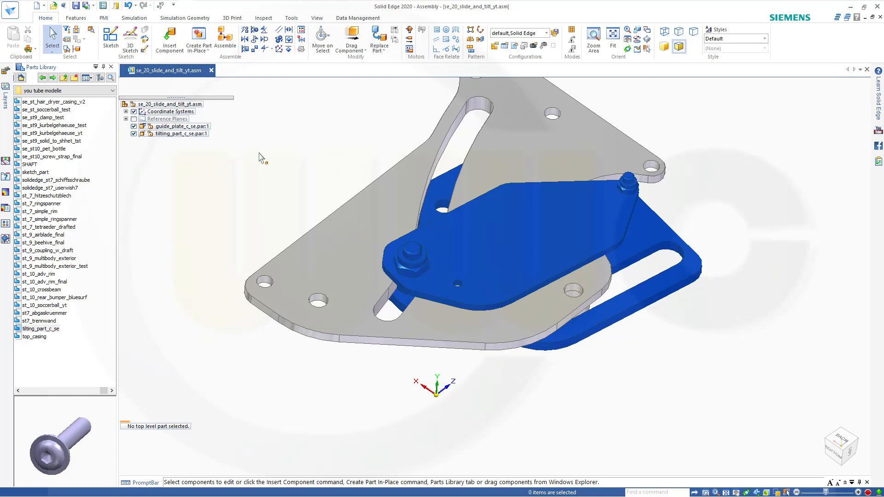